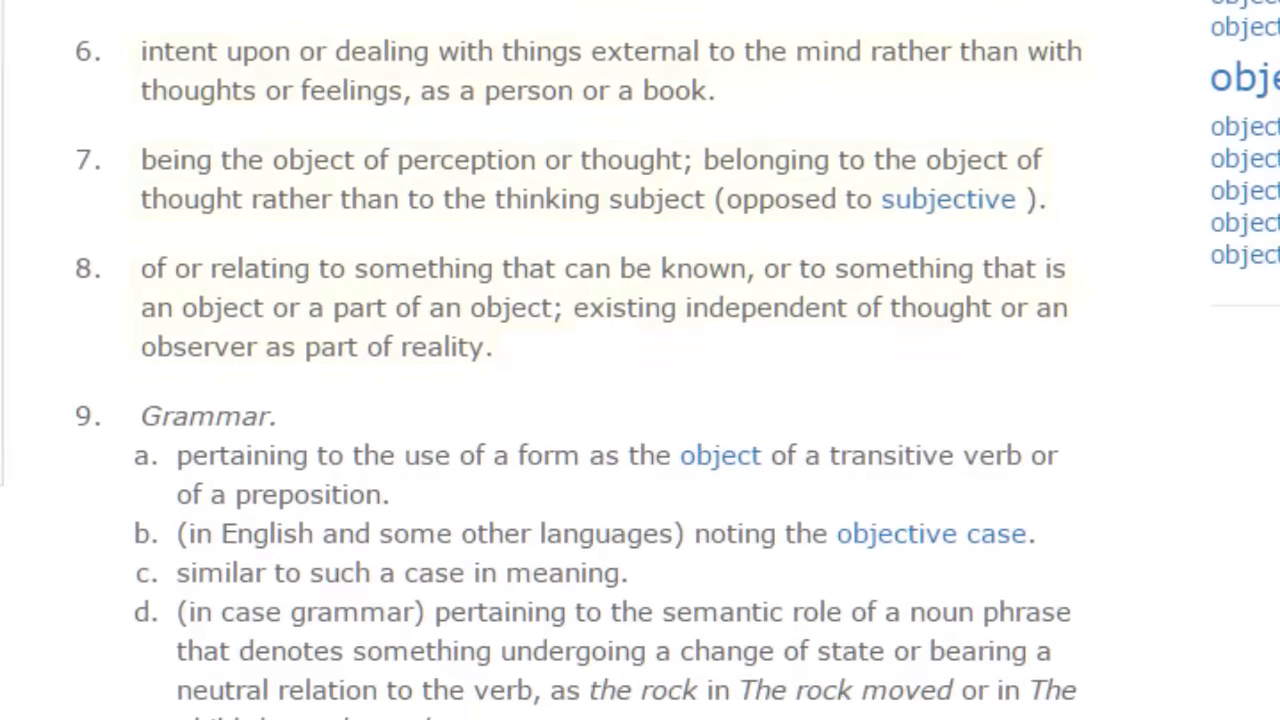
# Highlight senses 6–8 of 'objective', about things existing independently of thought
pyautogui.moveTo(140, 50); pyautogui.dragTo(490, 348)
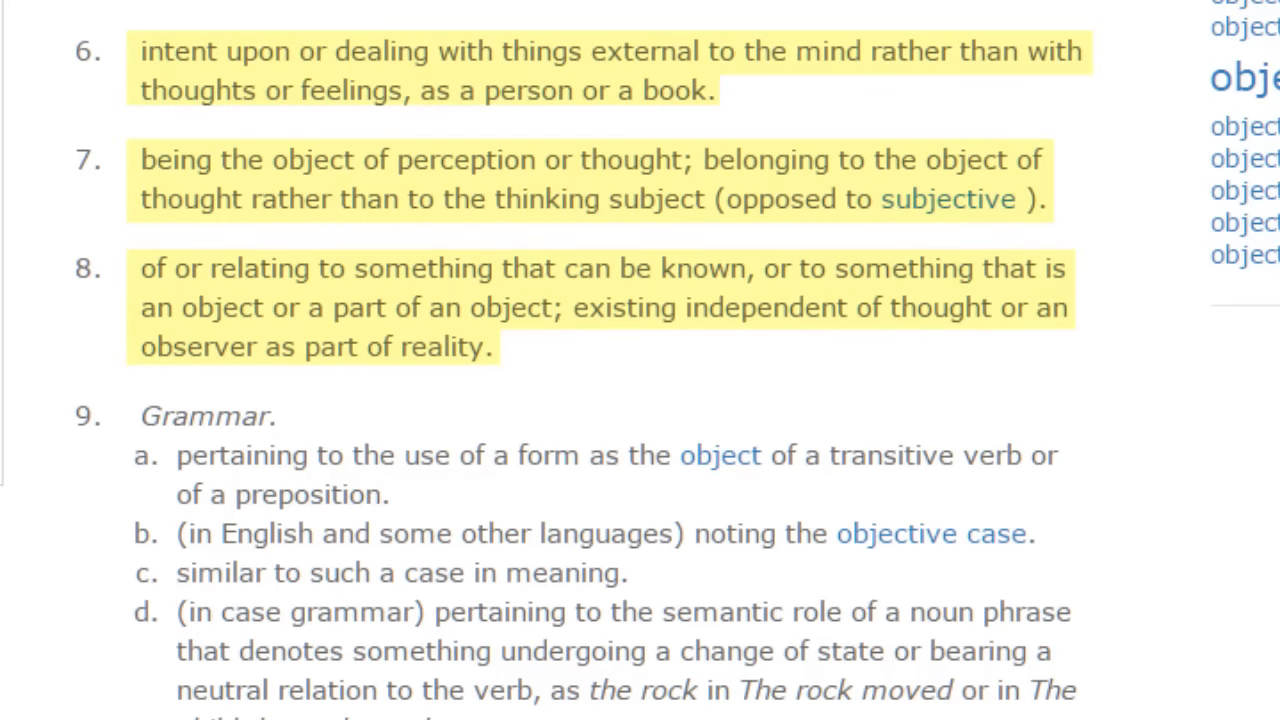